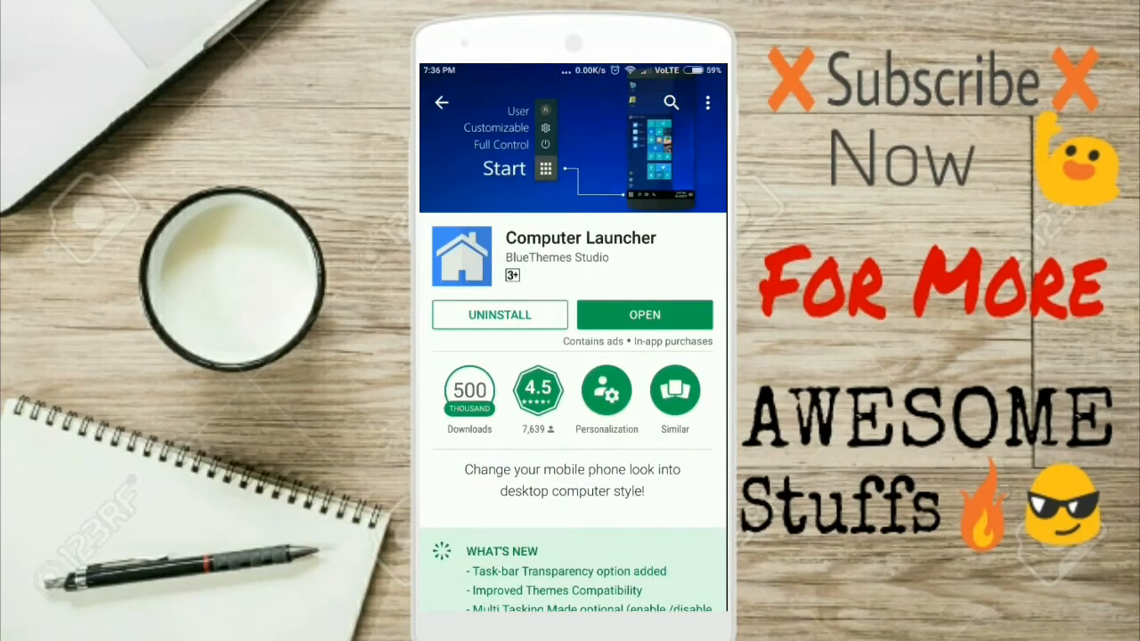
Launch the installed Computer Launcher from its Play Store page
{"action": "left_click", "coordinate": [645, 314]}
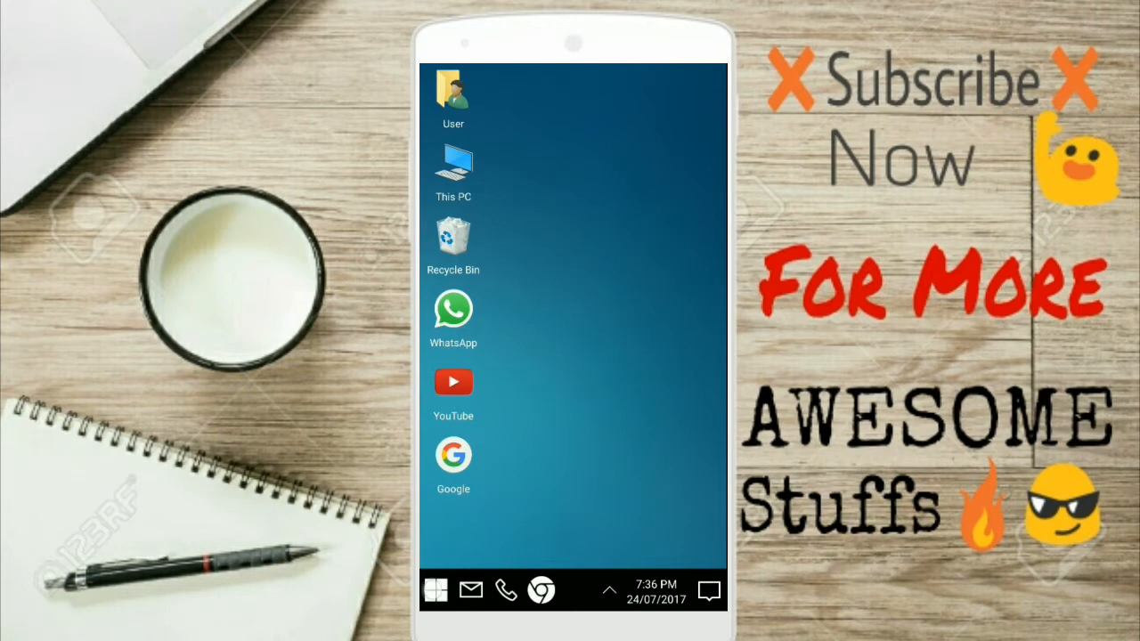
{"action": "left_click", "coordinate": [435, 590]}
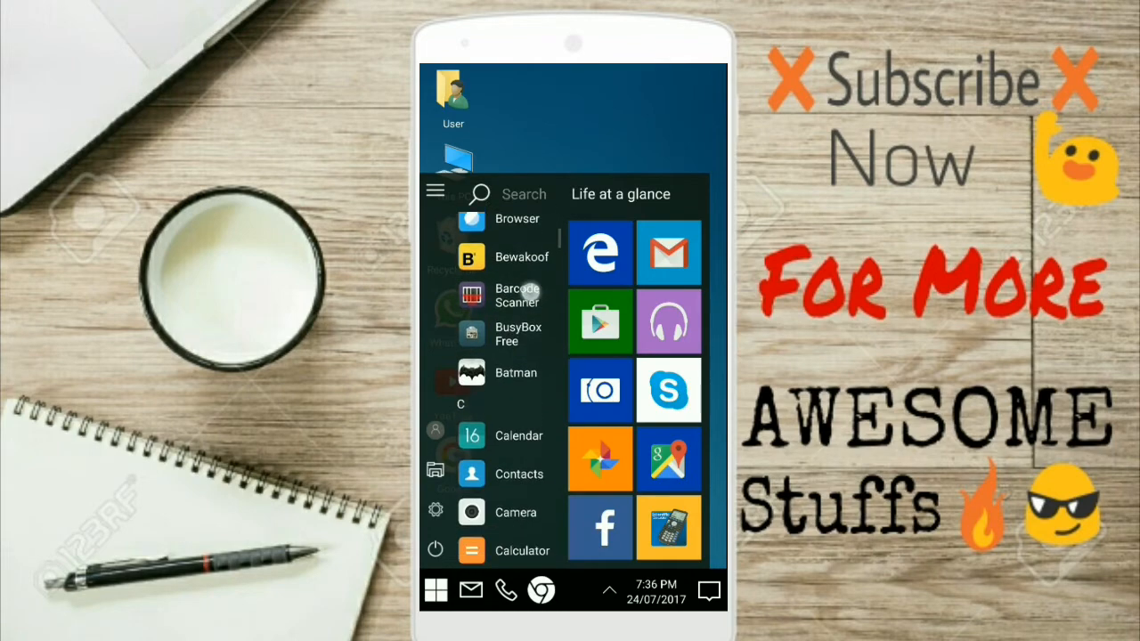
{"action": "scroll", "scroll_direction": "down", "scroll_amount": 3}
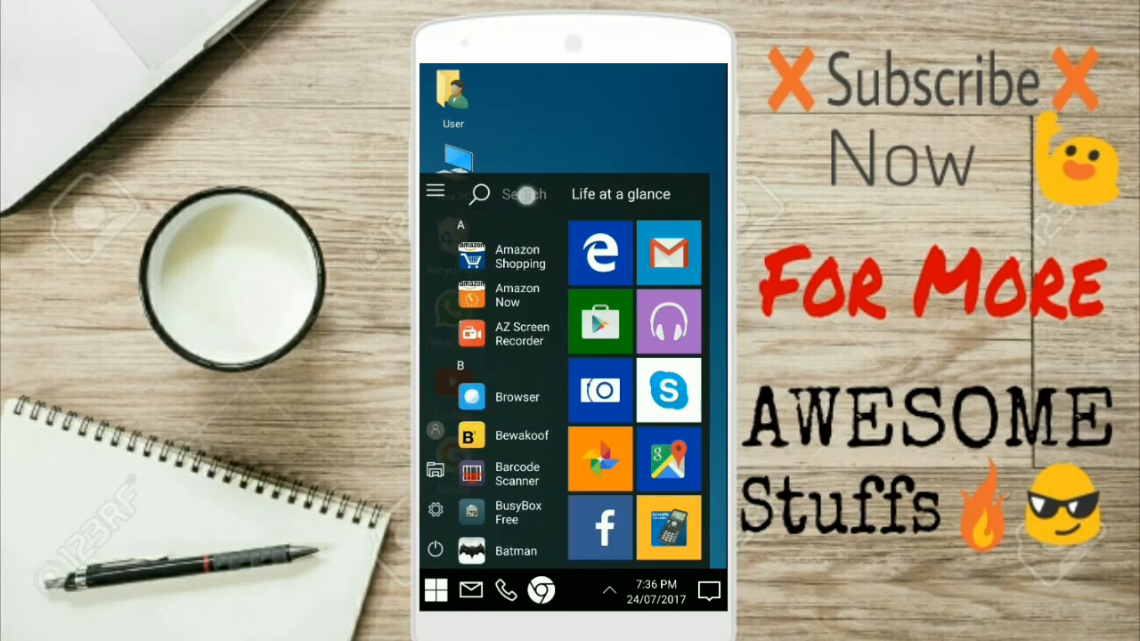
{"action": "type", "text": "chr"}
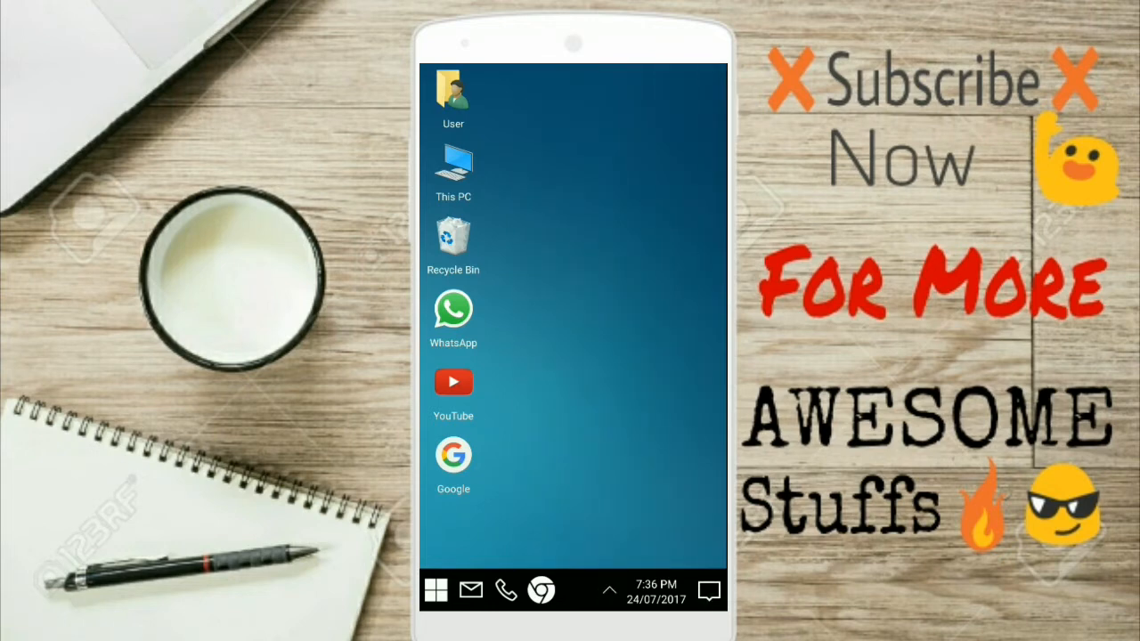
{"action": "left_click", "coordinate": [609, 591]}
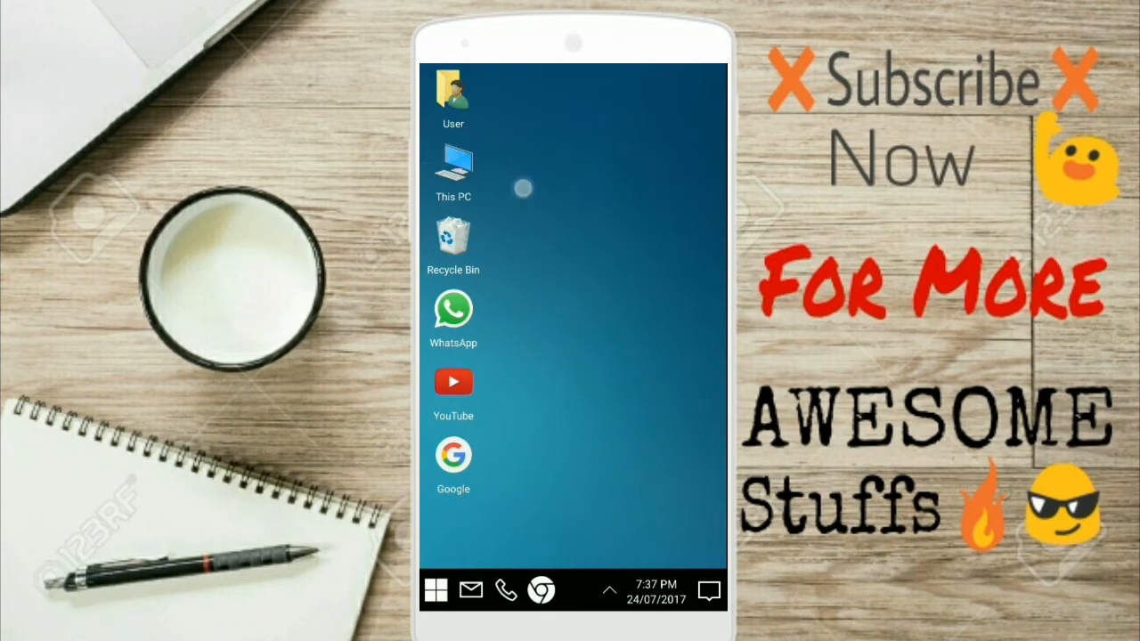
Browse This PC in File Explorer and enter the Recycle Bin folder
{"action": "double_click", "coordinate": [453, 170]}
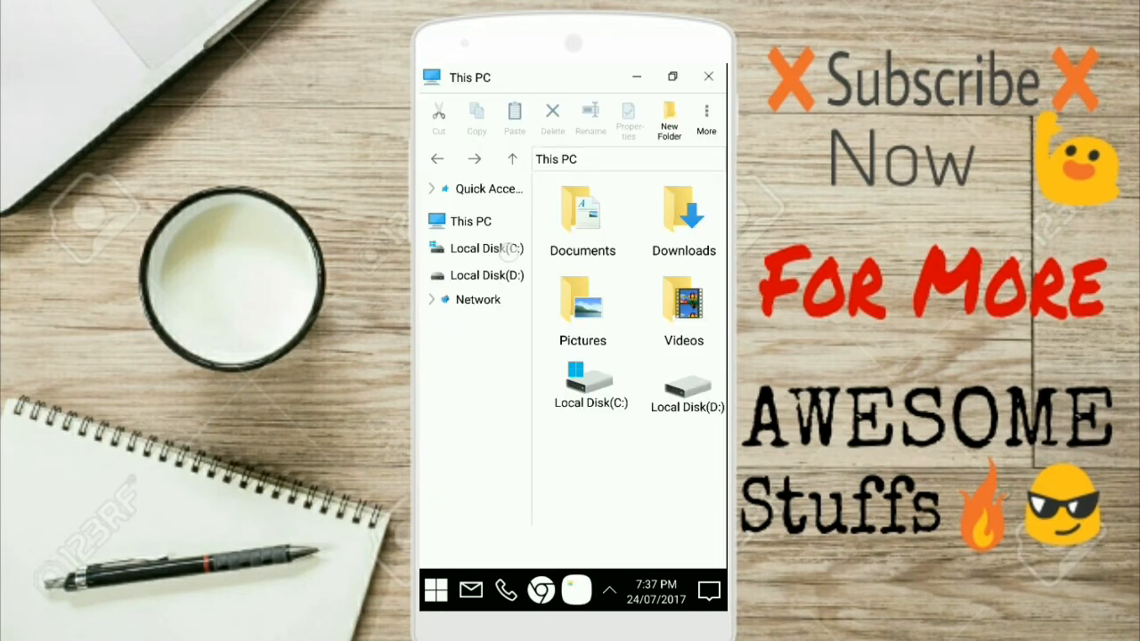
{"action": "double_click", "coordinate": [688, 389]}
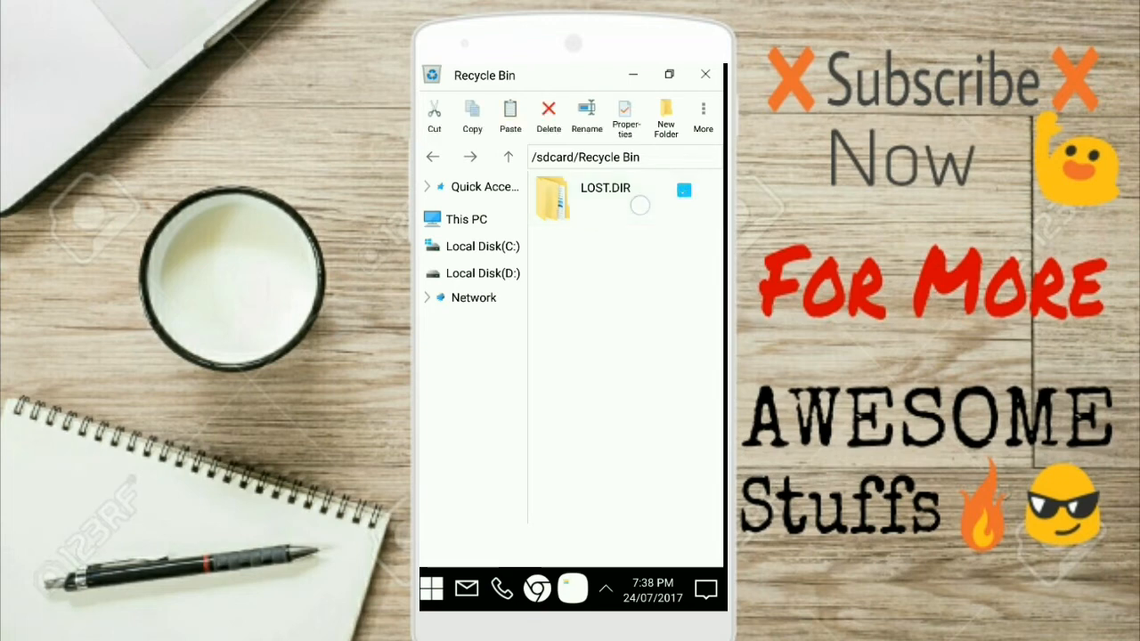
Delete the LOST.DIR folder from the Recycle Bin and confirm
{"action": "left_click", "coordinate": [684, 188]}
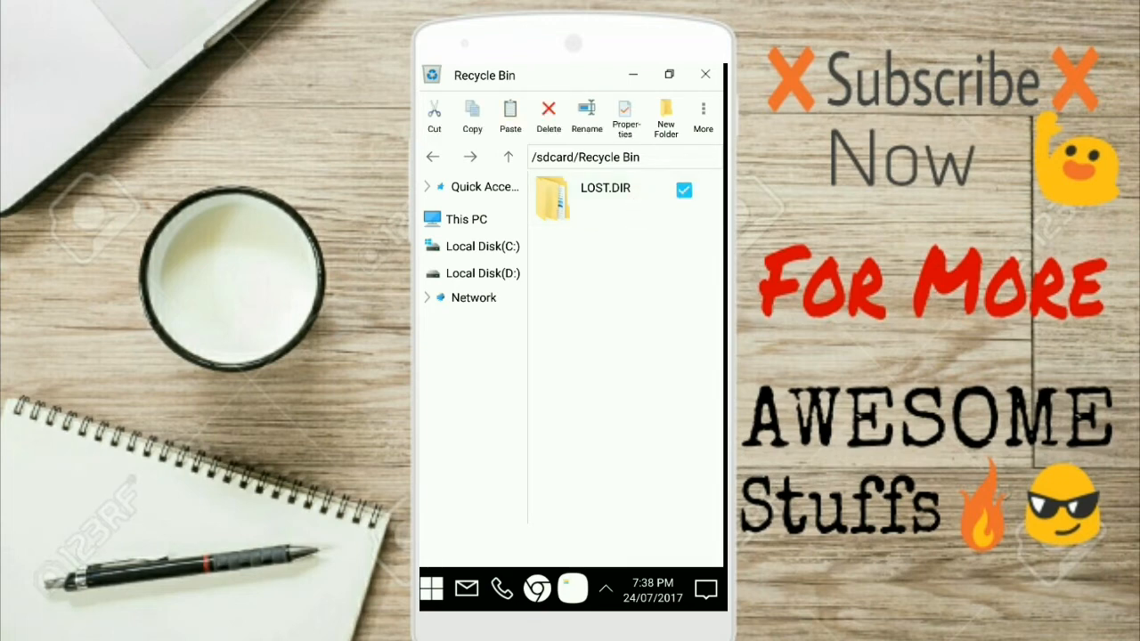
{"action": "left_click", "coordinate": [549, 116]}
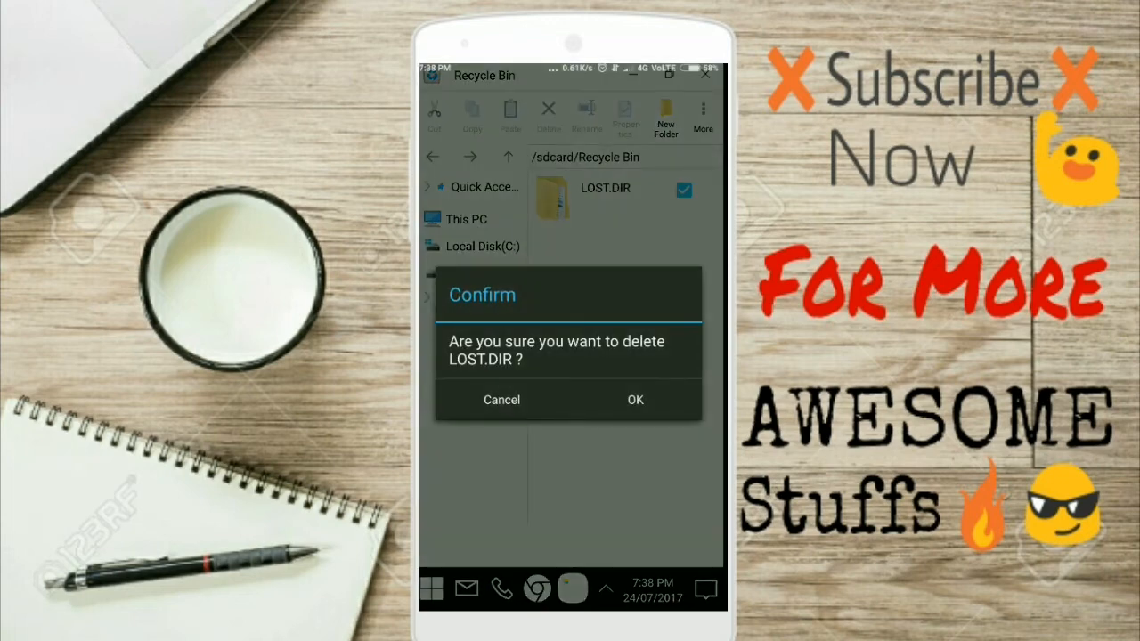
{"action": "left_click", "coordinate": [634, 399]}
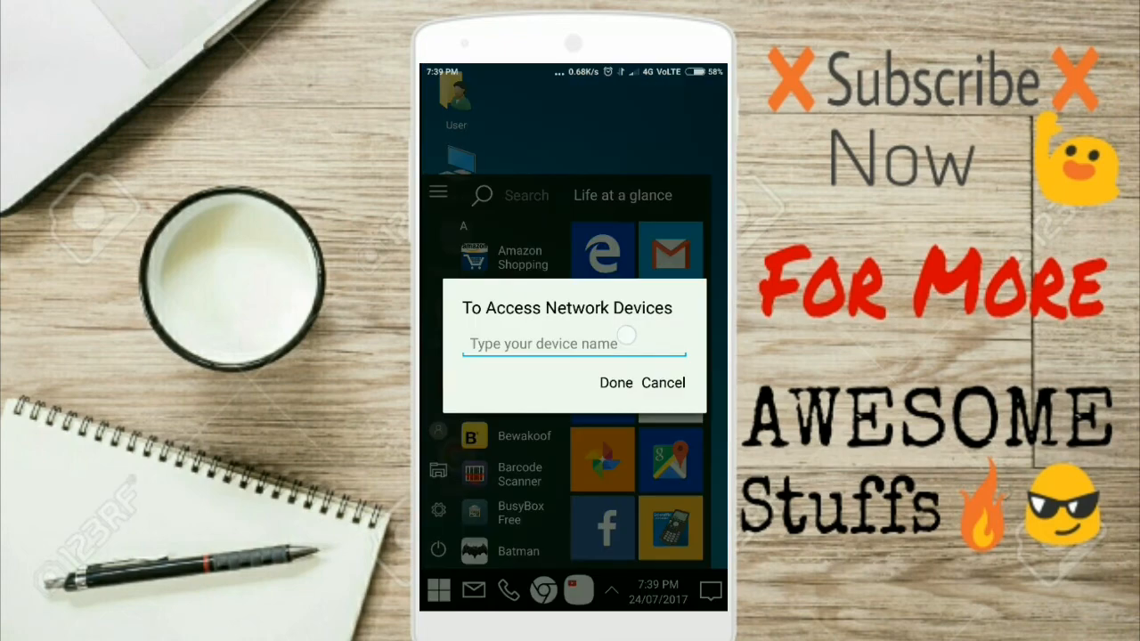
Enter the device name 'Kaus' in the network devices prompt
{"action": "type", "text": "Kaus"}
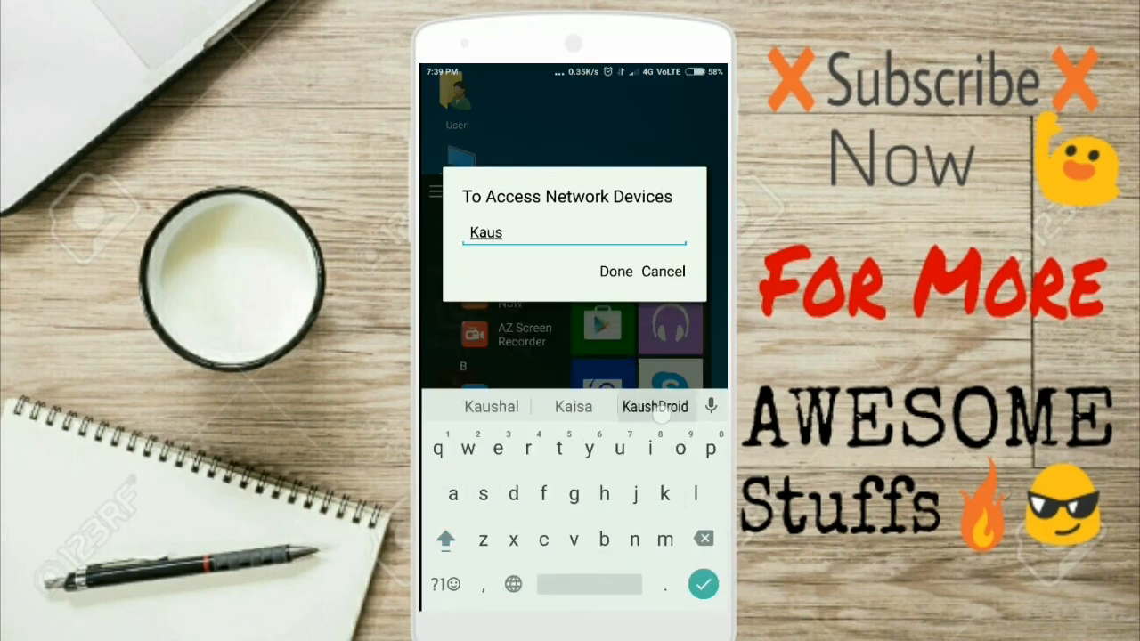